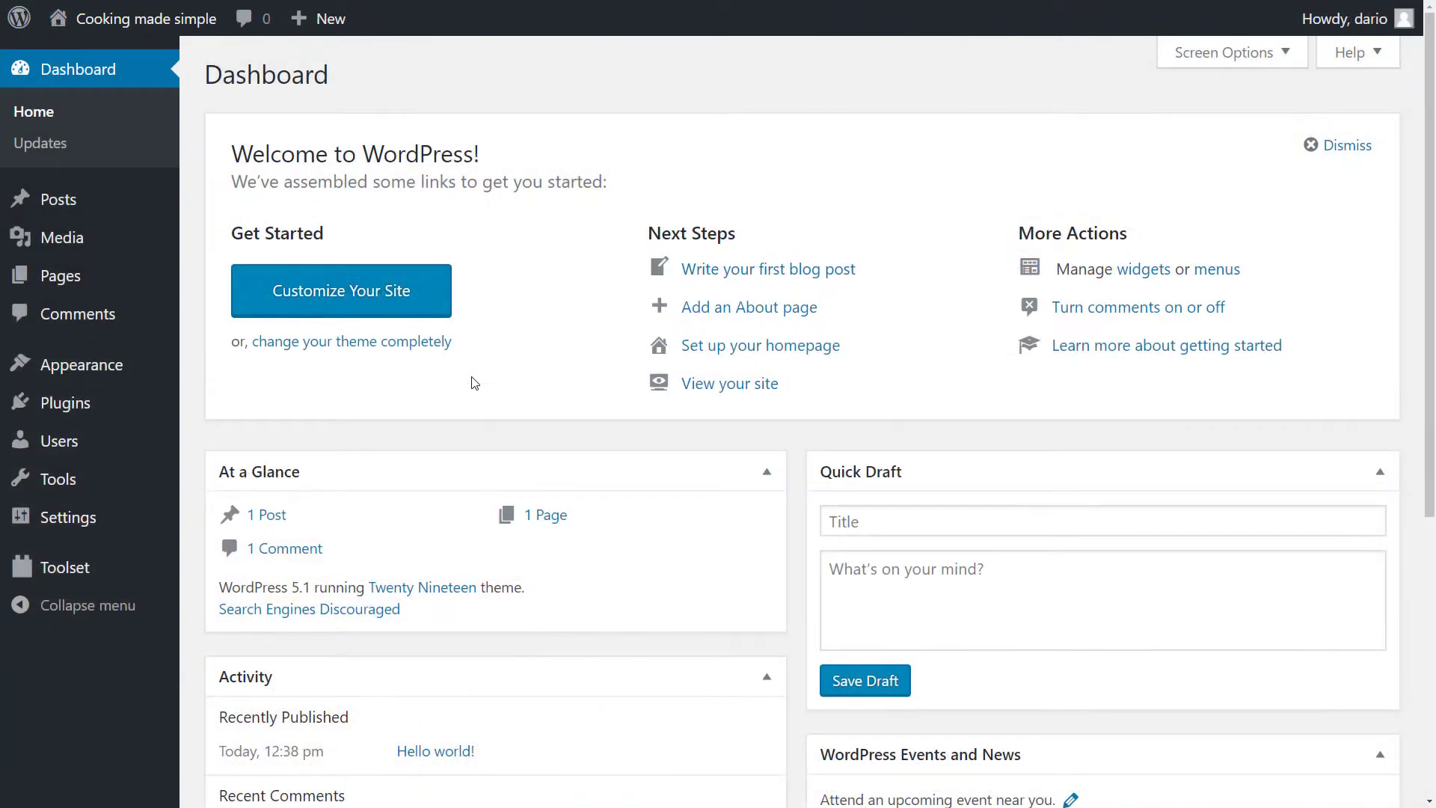
mouse_move(55, 567)
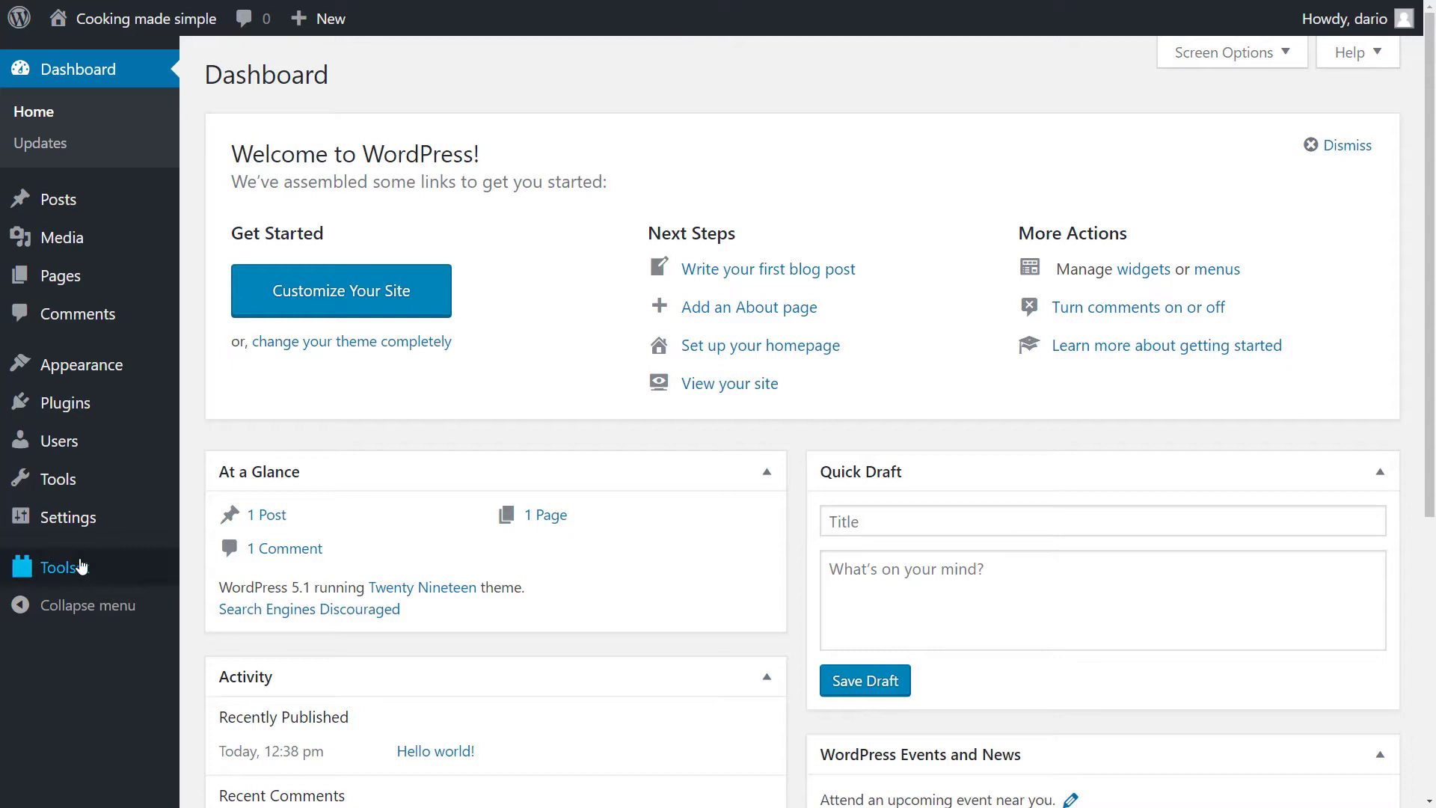
Go to the Toolset Dashboard listing the built-in Pages and Posts types
click(66, 488)
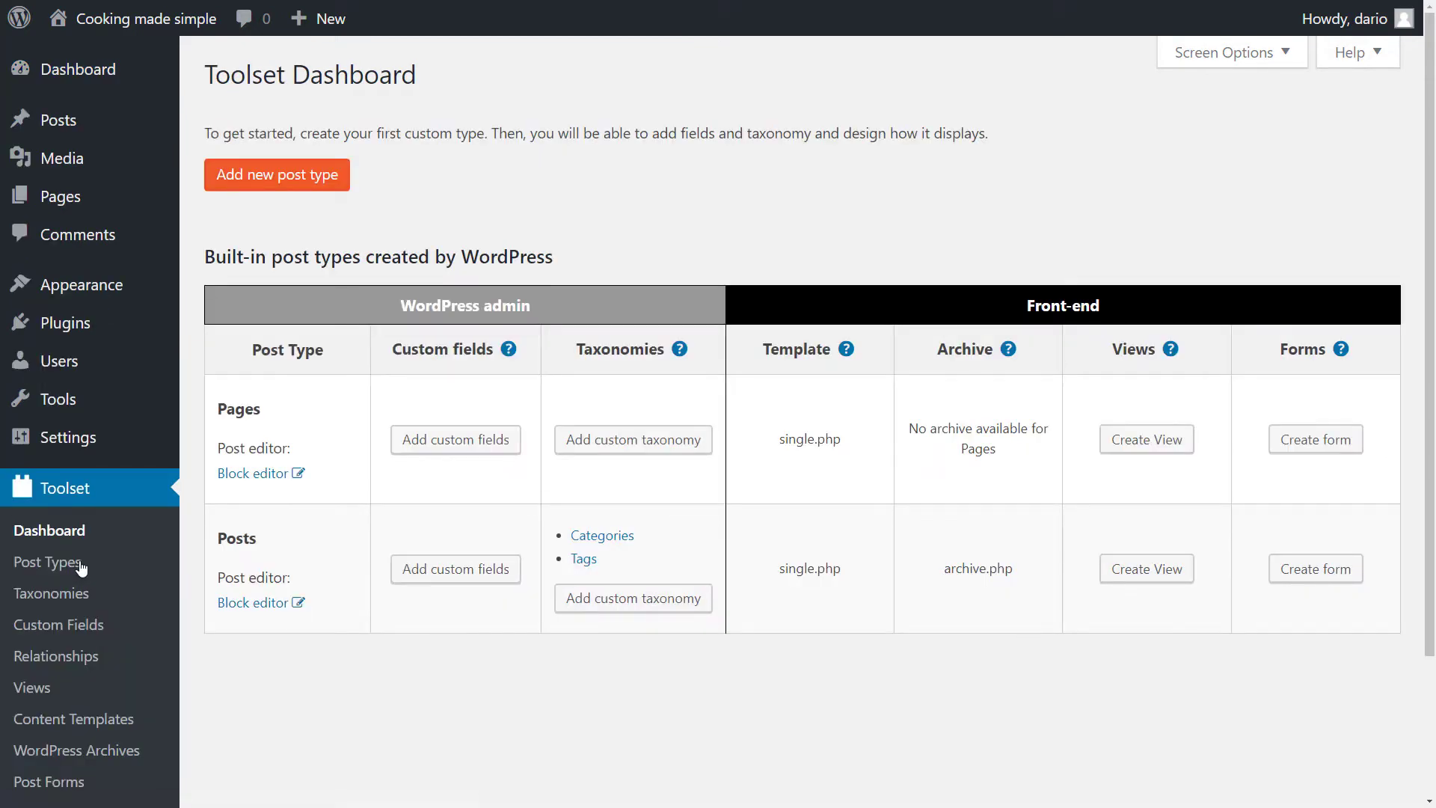
Begin a new post type: plural 'Recipes', singular 'Recipe', slug 'recipe', using the Block editor
click(276, 173)
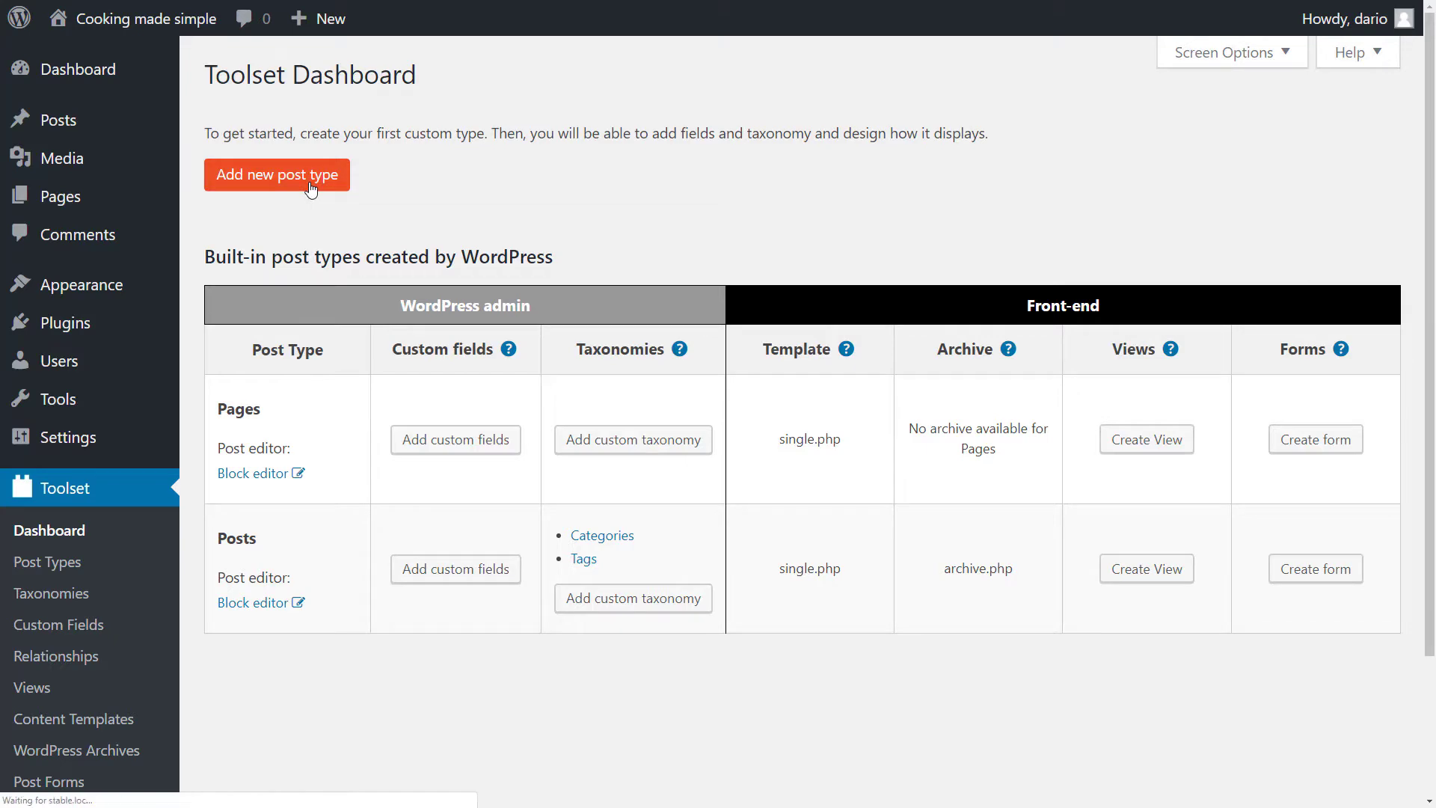
click(277, 173)
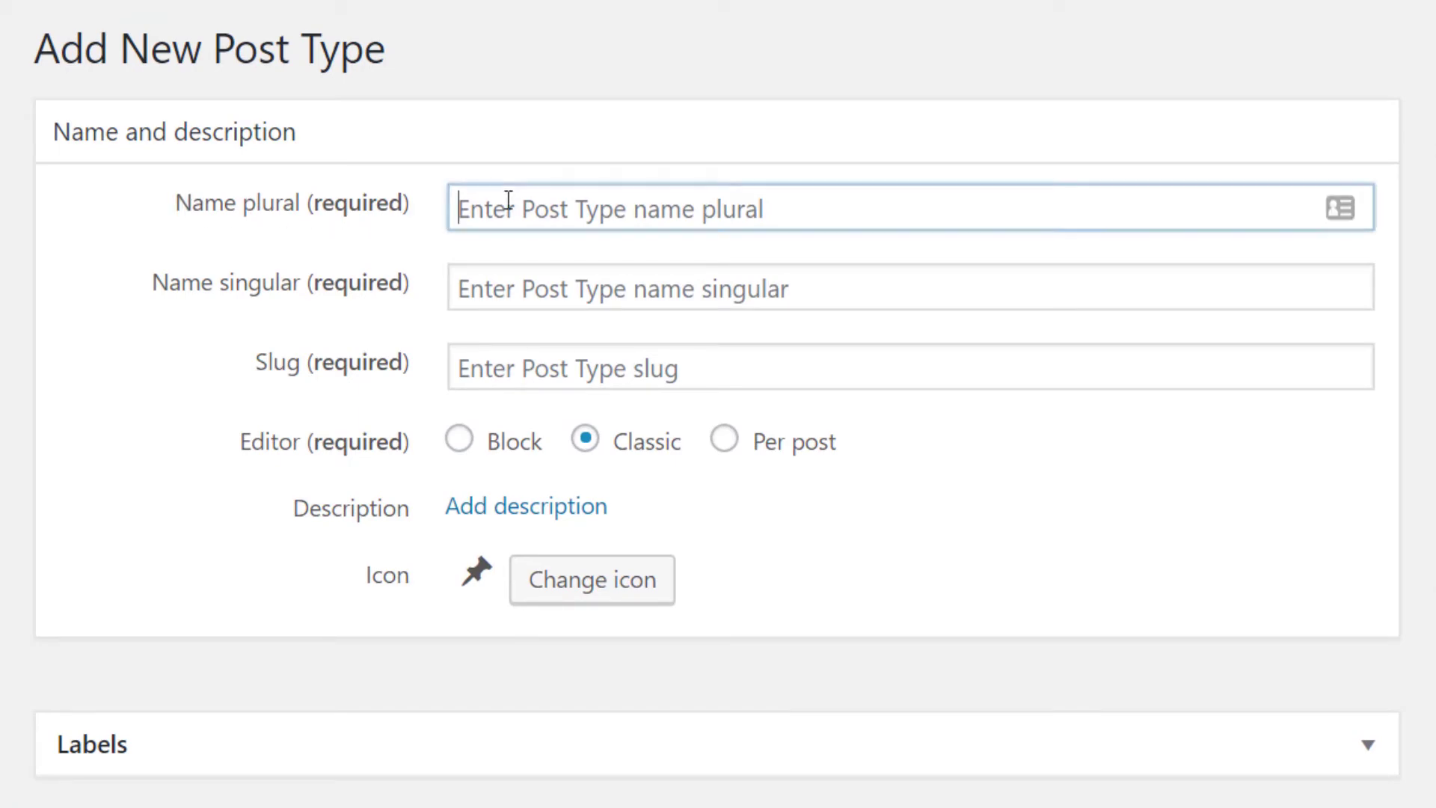
text(Recipes)
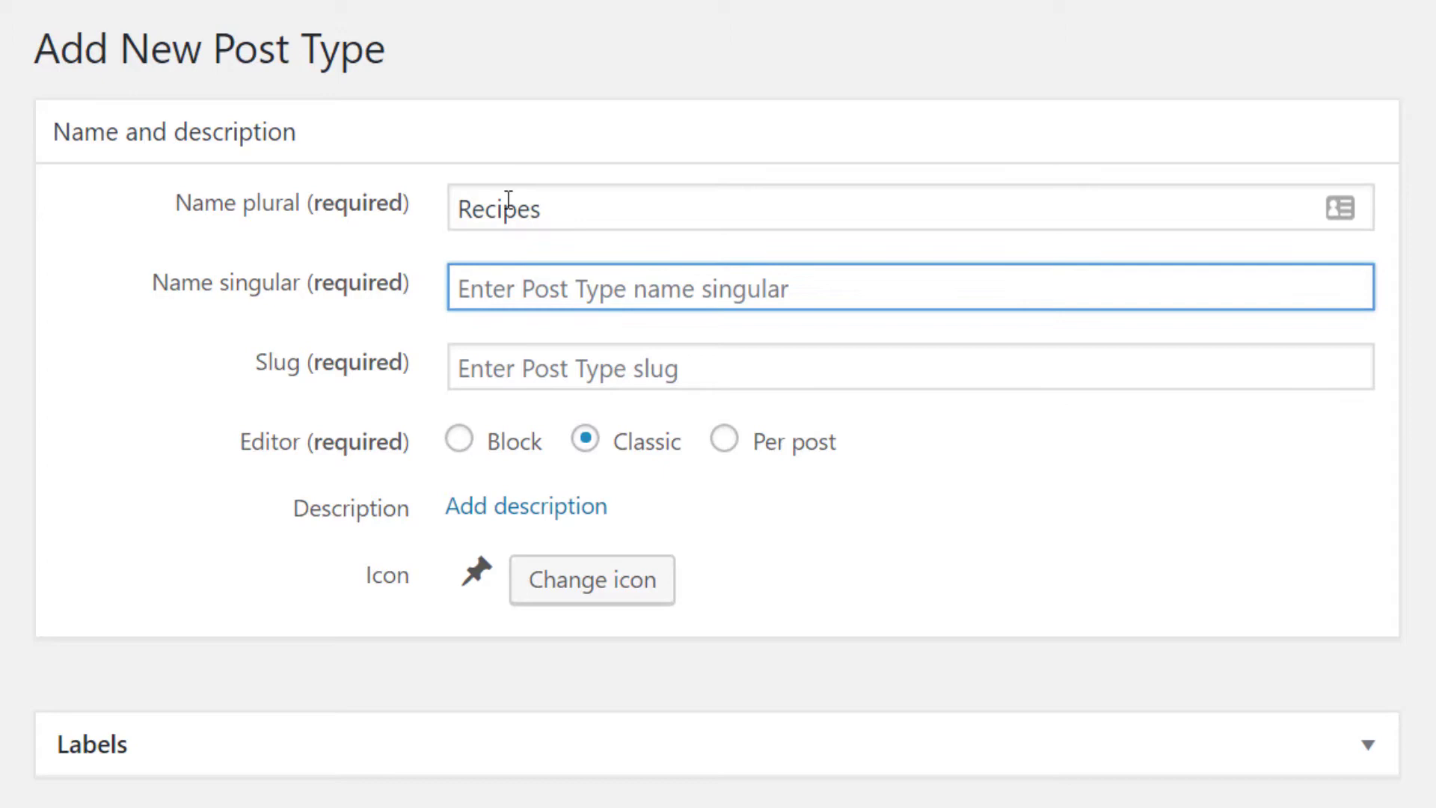
text(recipe)
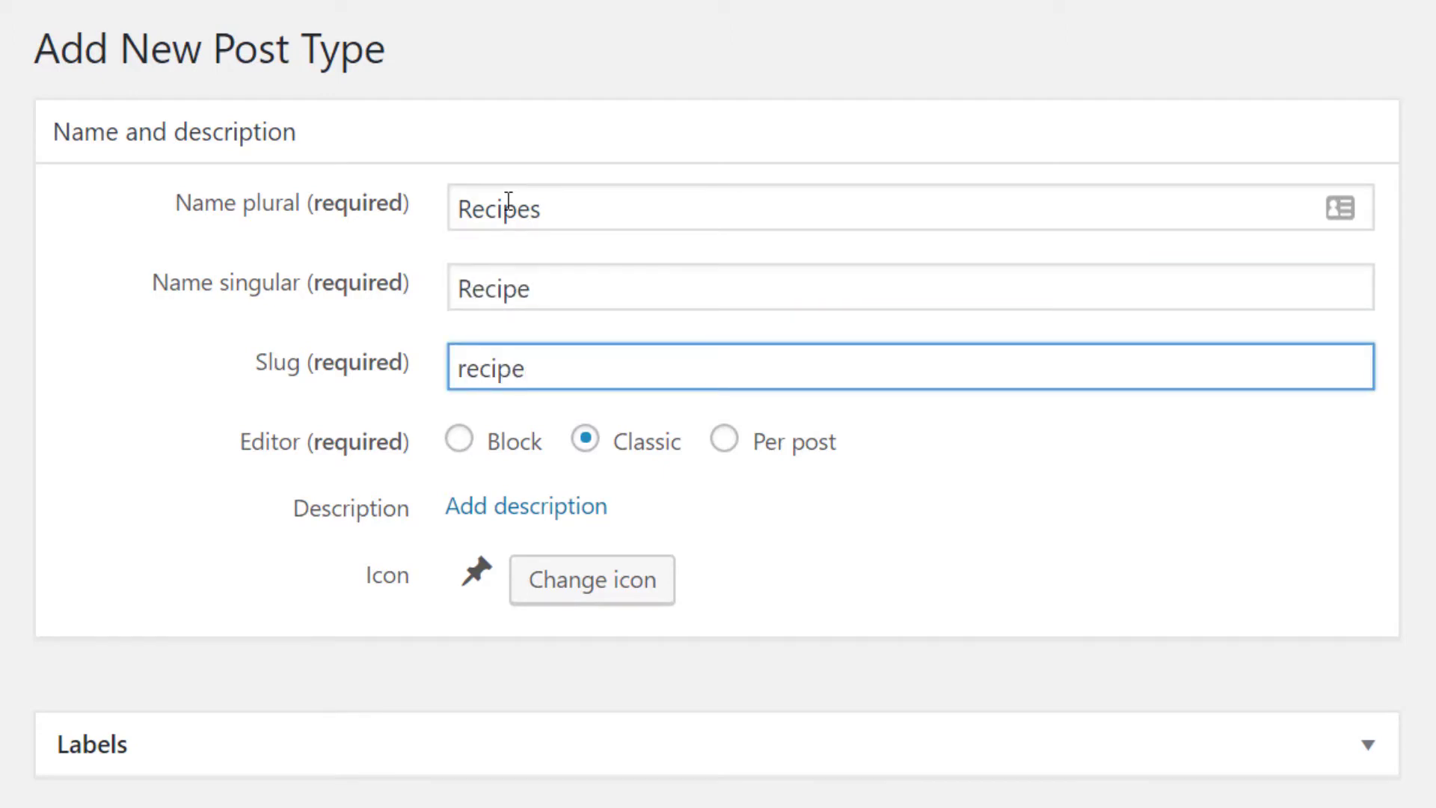
click(457, 439)
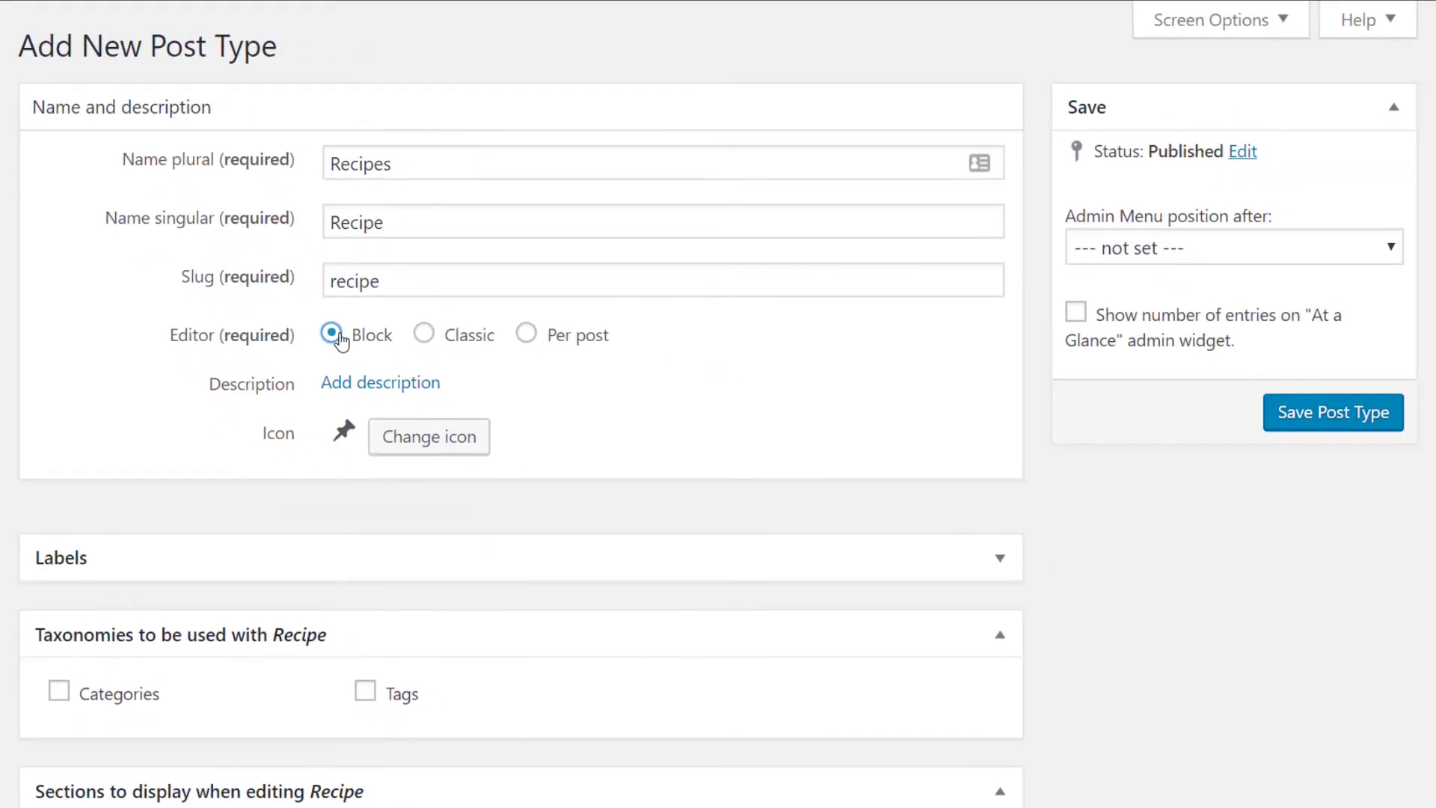
Position the post type after Comments in the admin menu and save it
click(1231, 247)
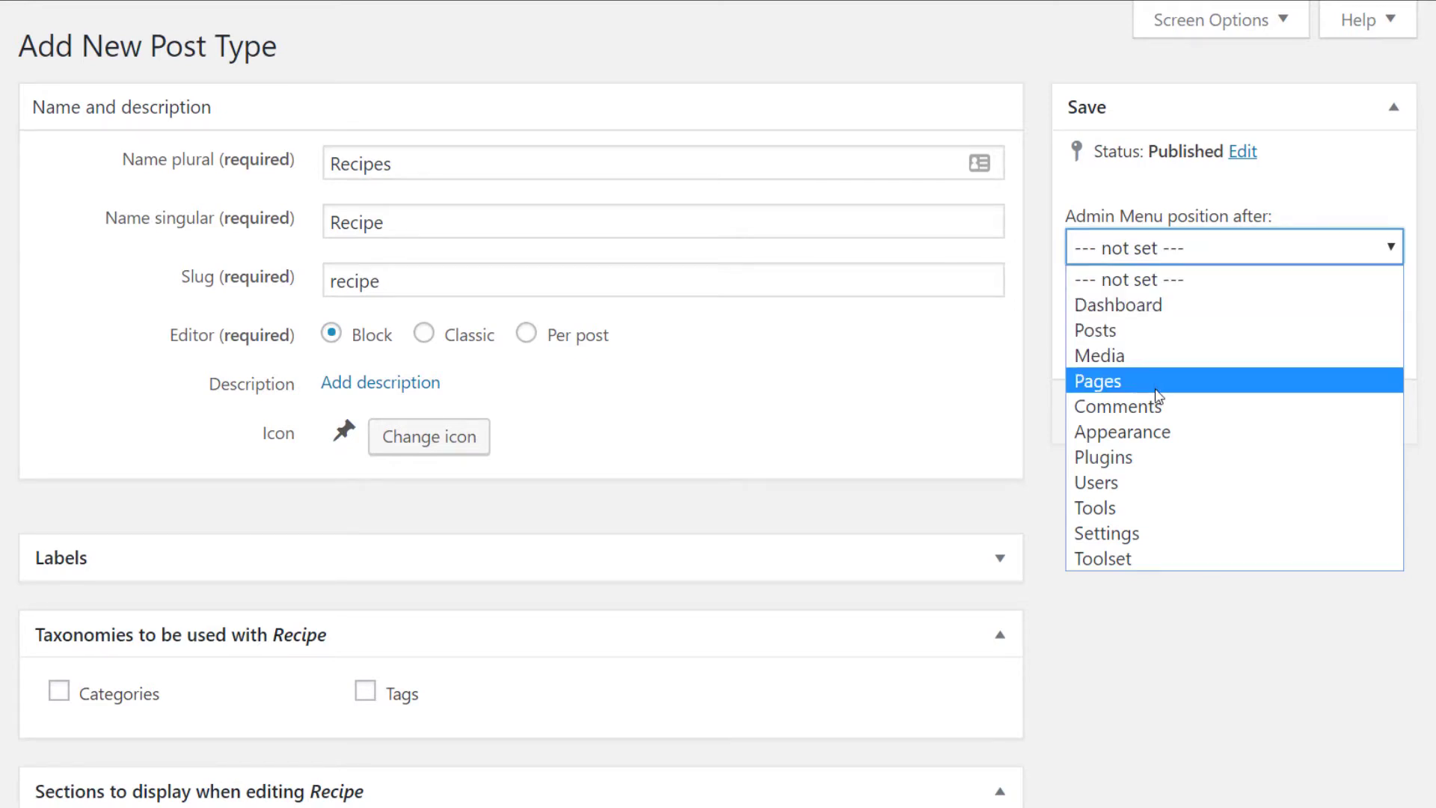
click(1115, 406)
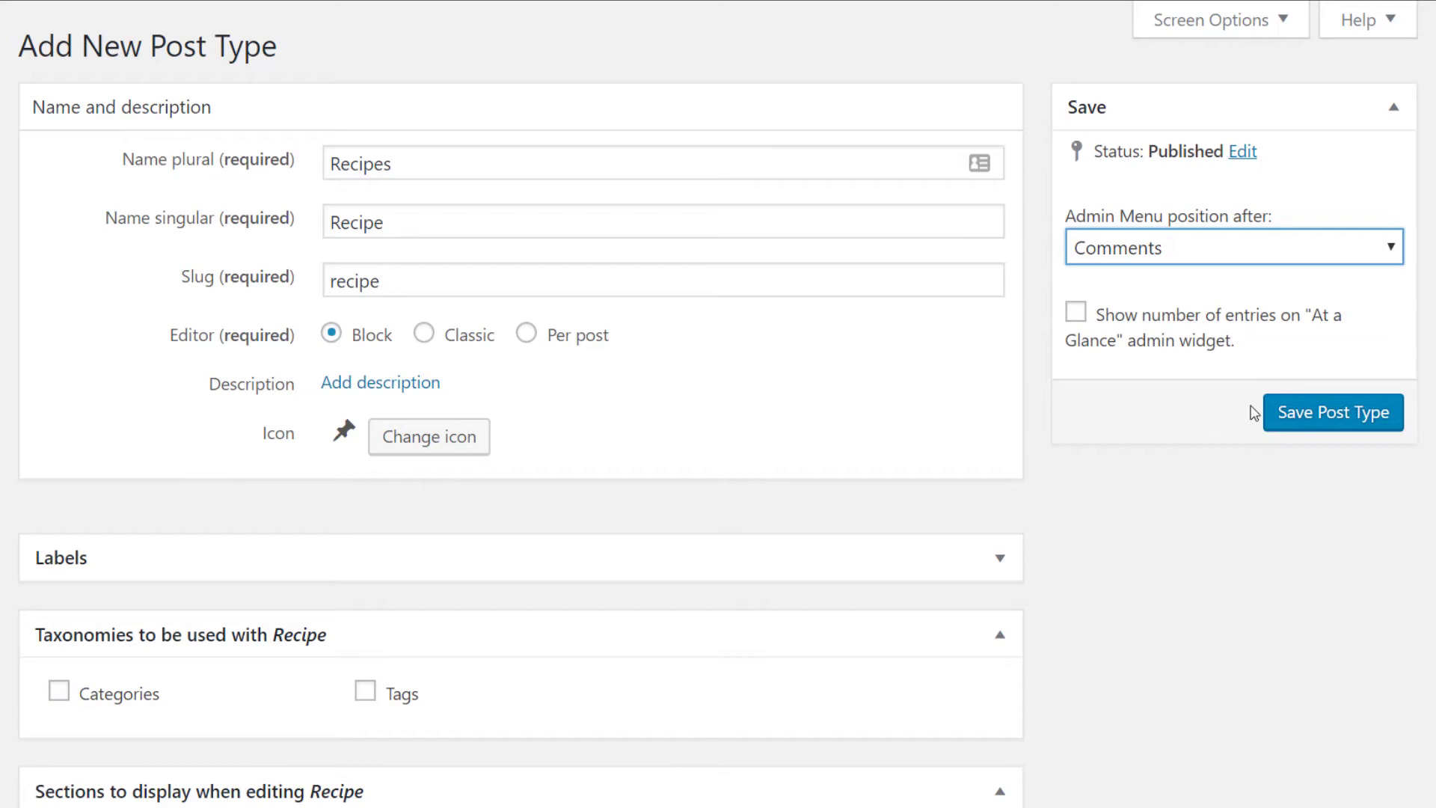
click(1333, 412)
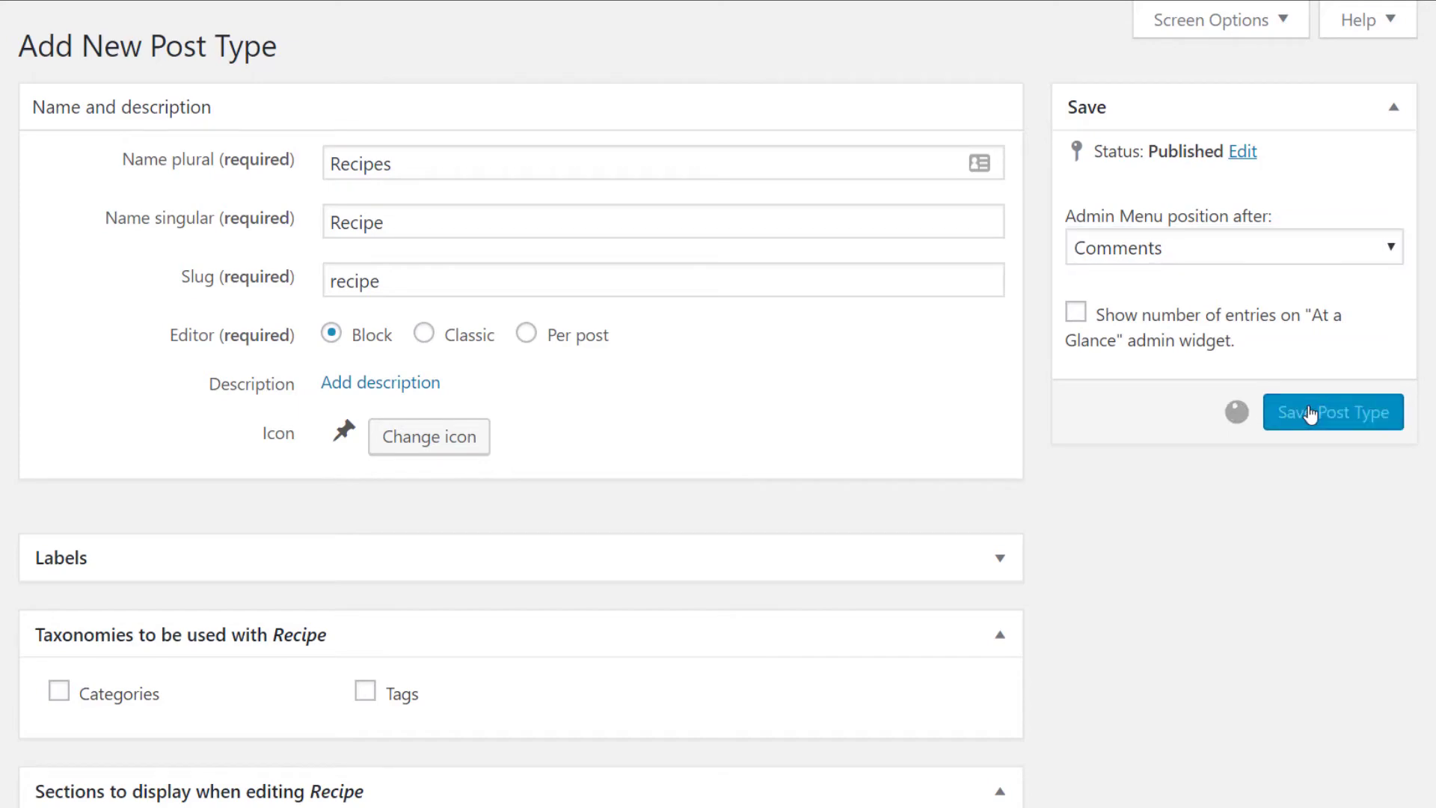
click(1333, 413)
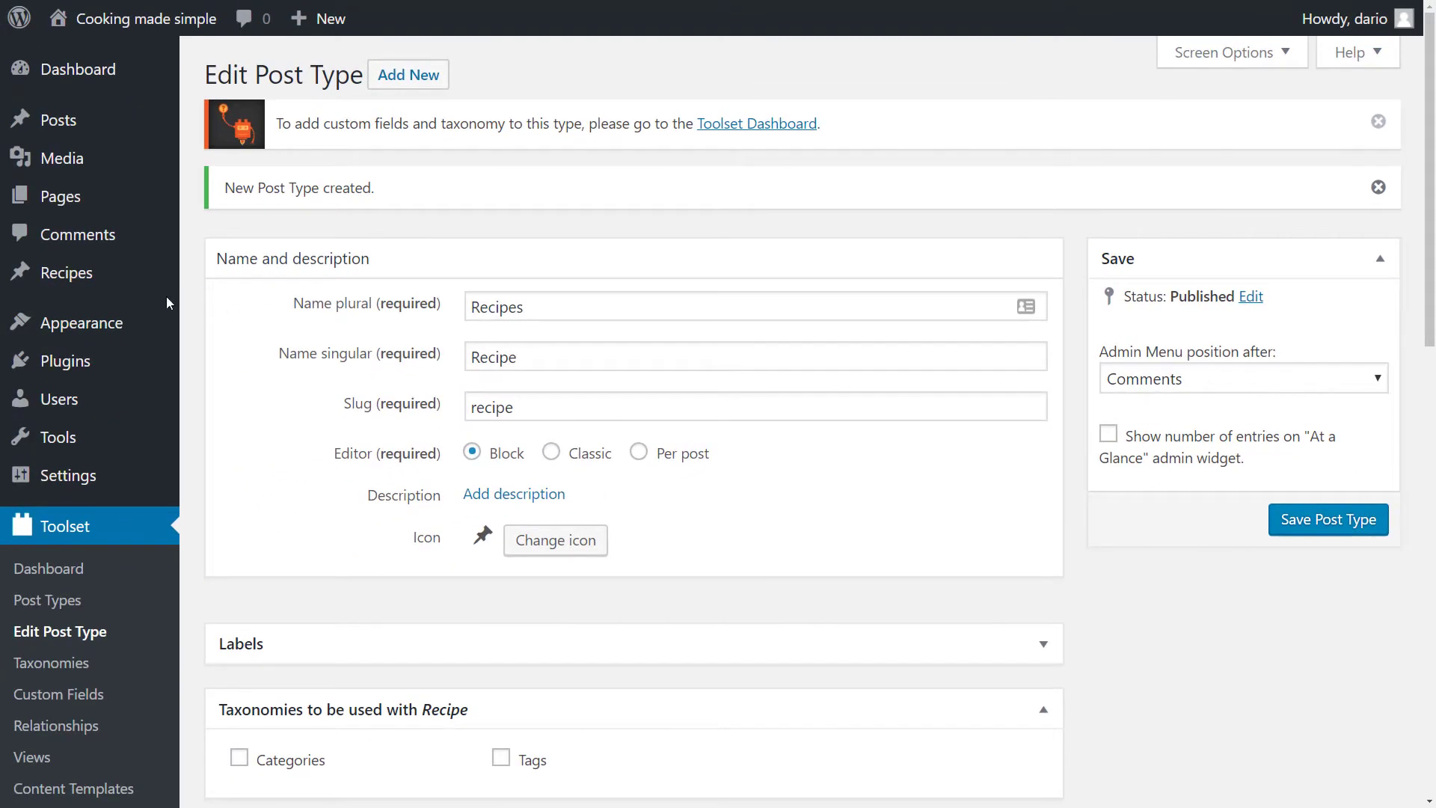
Go to the Recipes list and start a blank new Recipe in the block editor
click(66, 272)
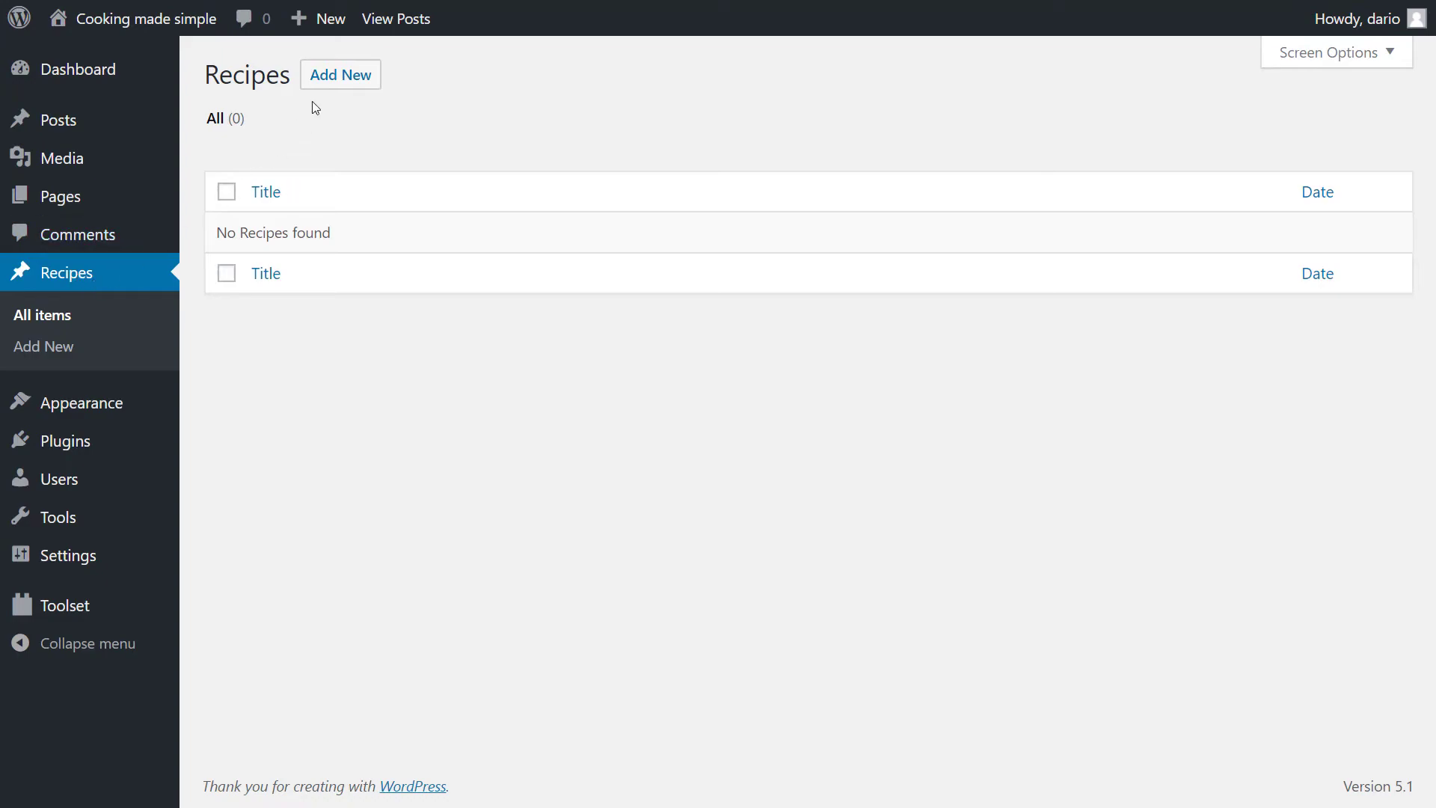
click(339, 75)
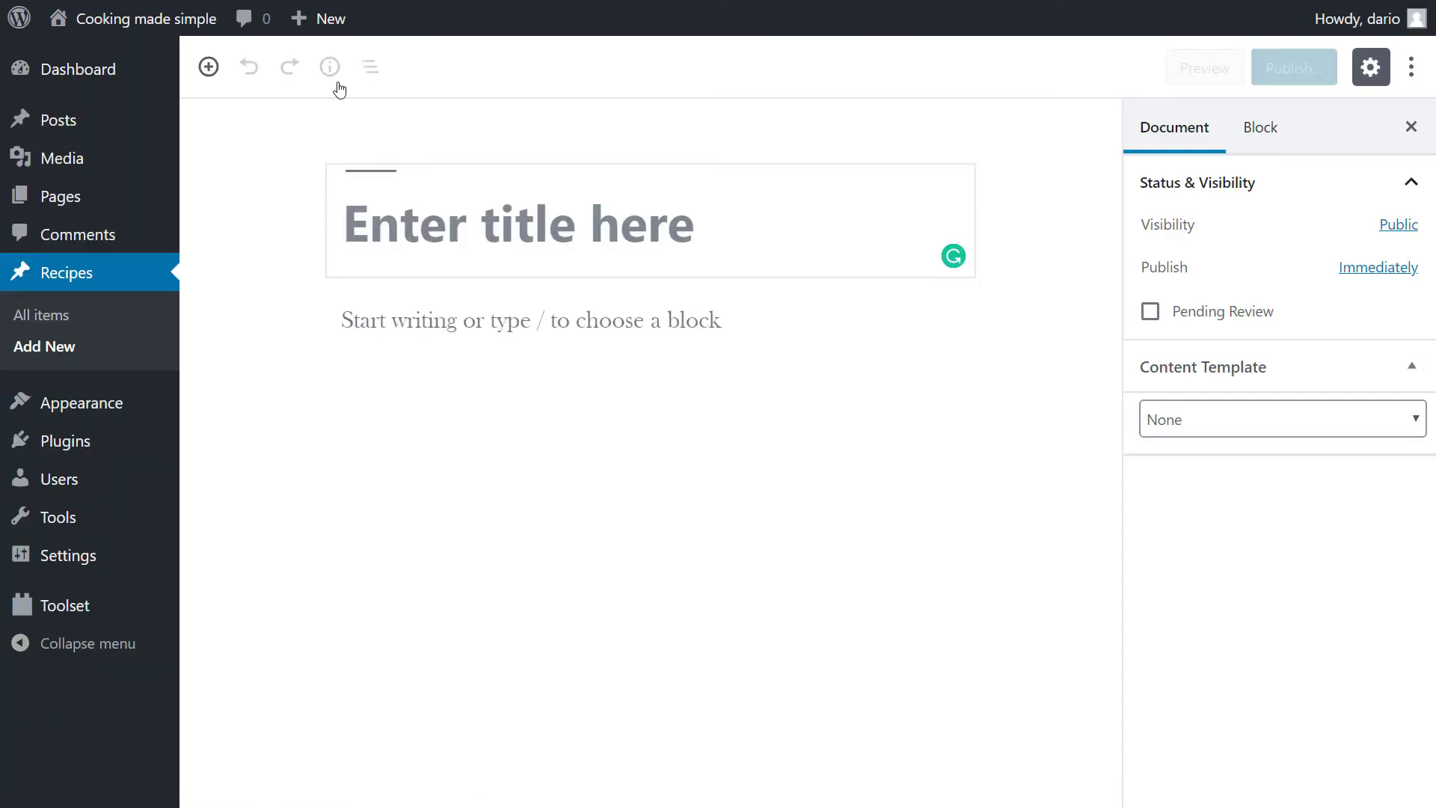